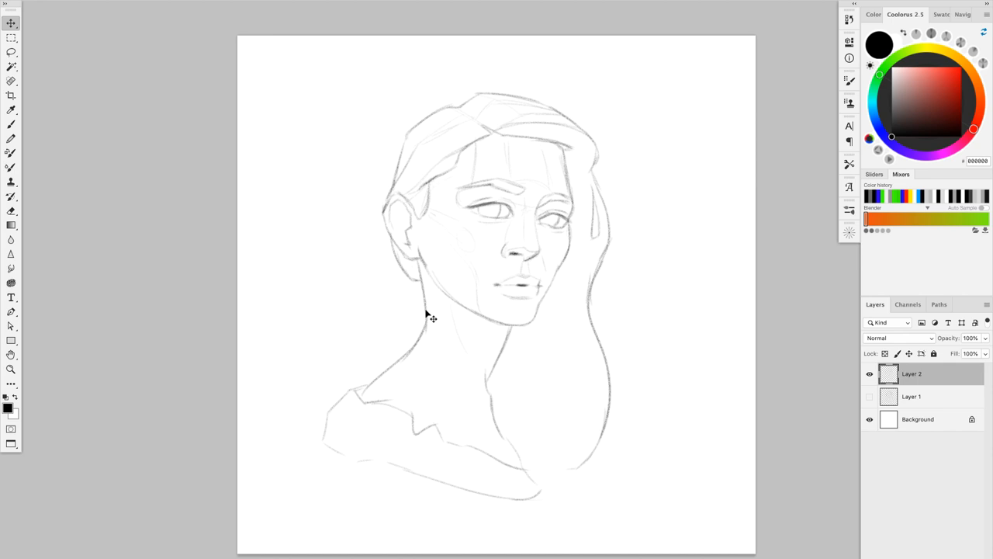
mouse_move(464, 231)
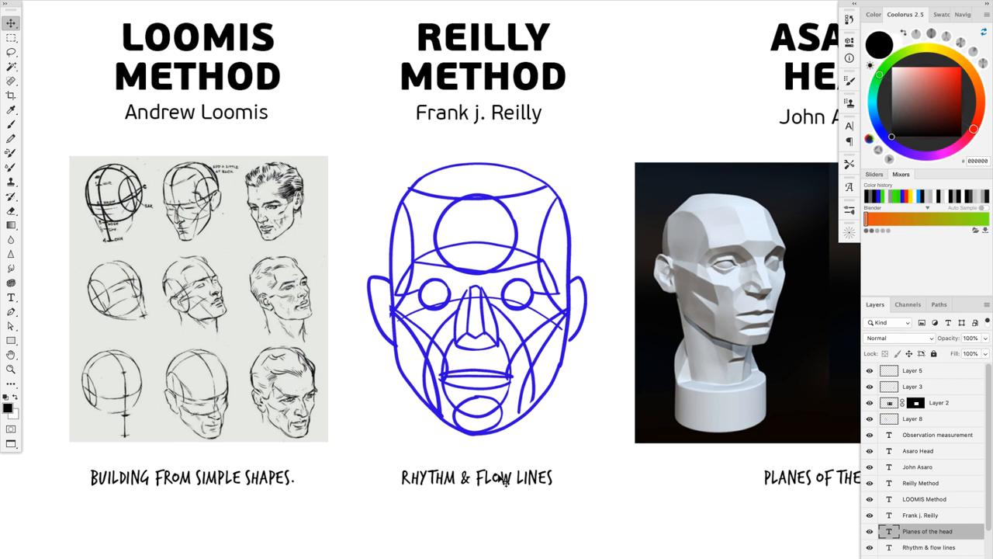
mouse_move(401, 308)
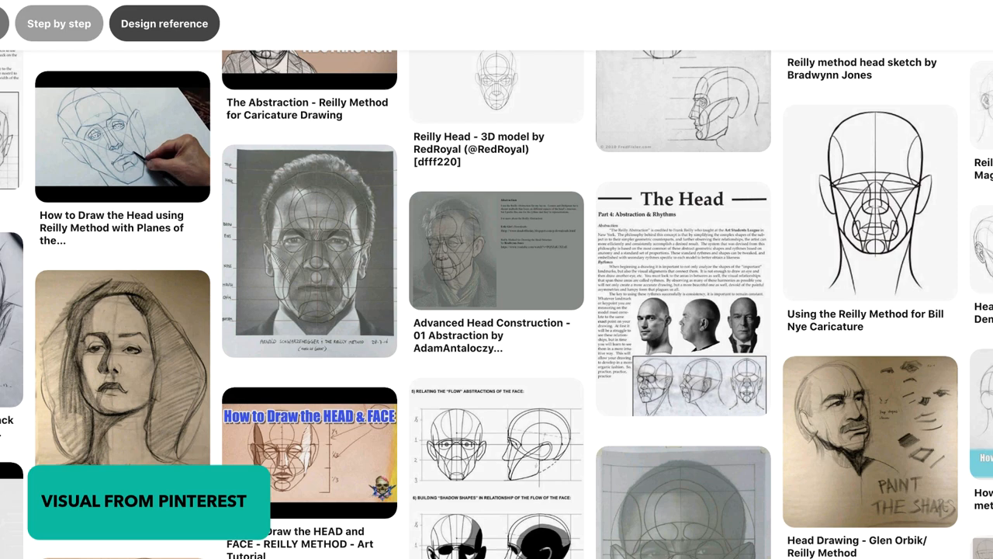
Scroll down through the Pinterest grid of Reilly method head references
scroll(down, 3)
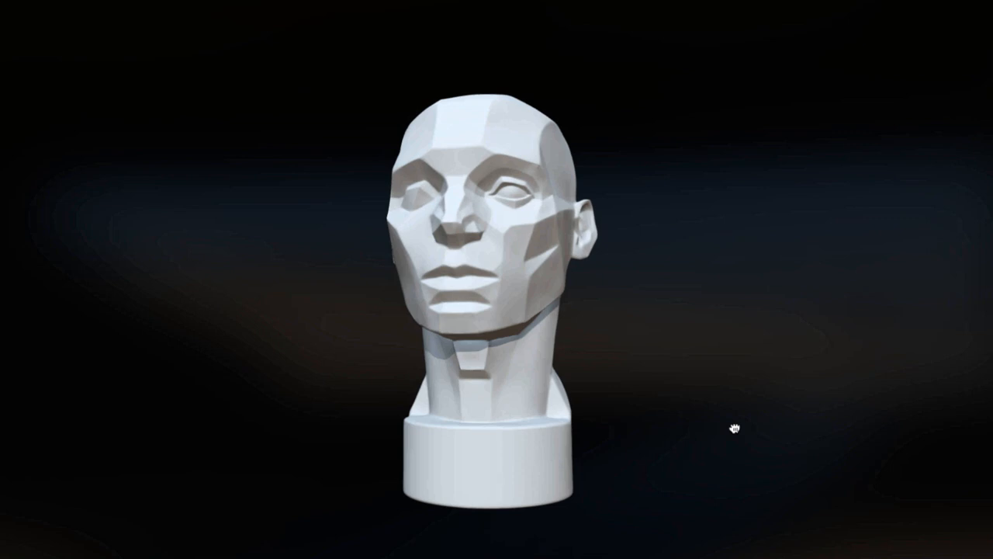
Orbit the planar Asaro head model to view its forms from another angle
drag(736, 427, 792, 451)
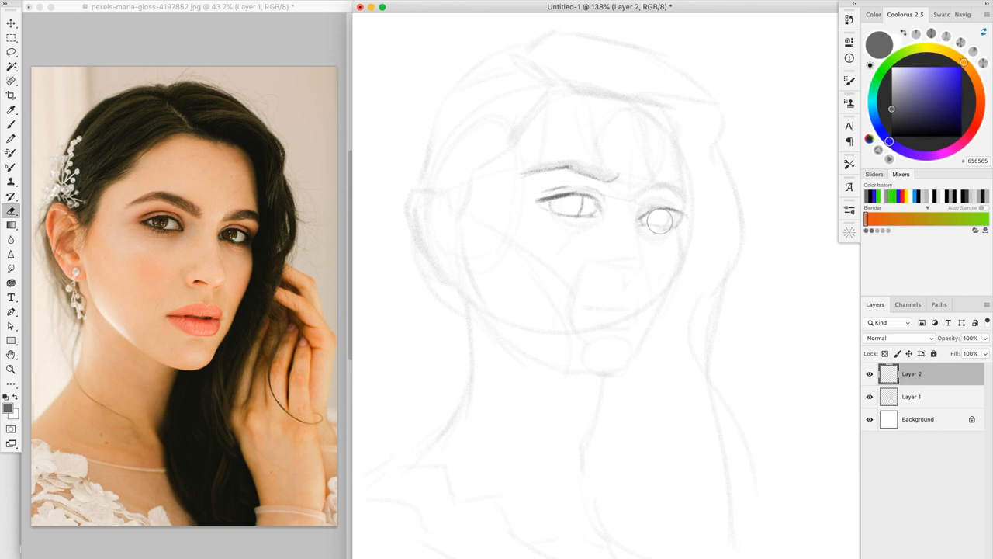
drag(660, 220, 411, 202)
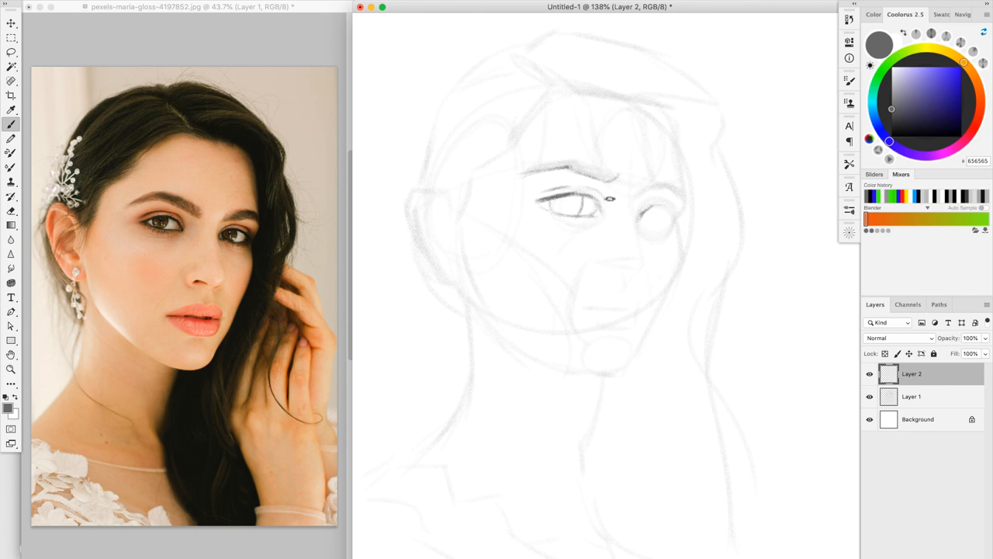
Draw the pupil and lid stroke on the sketch's right eye in Layer 3
drag(613, 198, 667, 225)
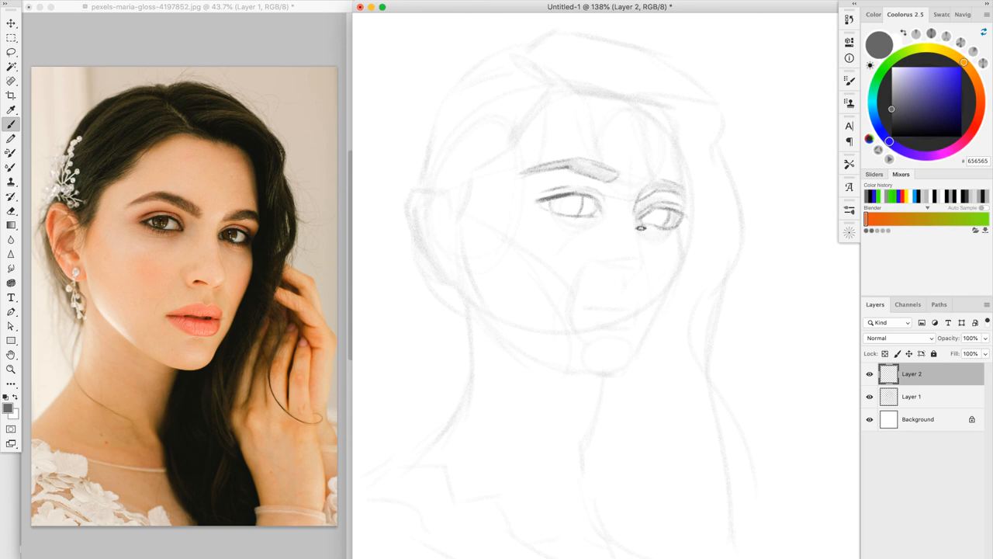
Sketch the lip line and mouth contours beneath the nose on Layer 2
drag(613, 233, 636, 314)
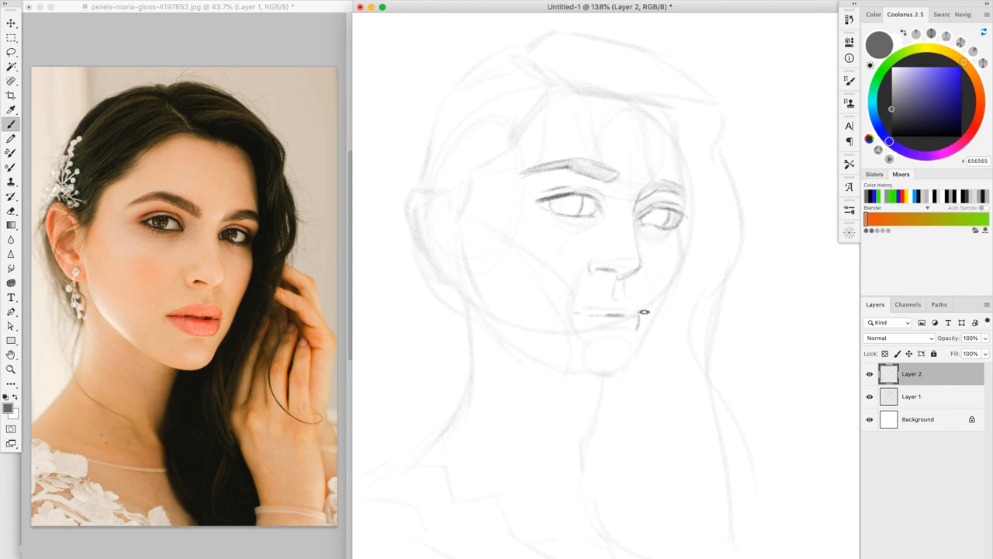
drag(644, 311, 565, 366)
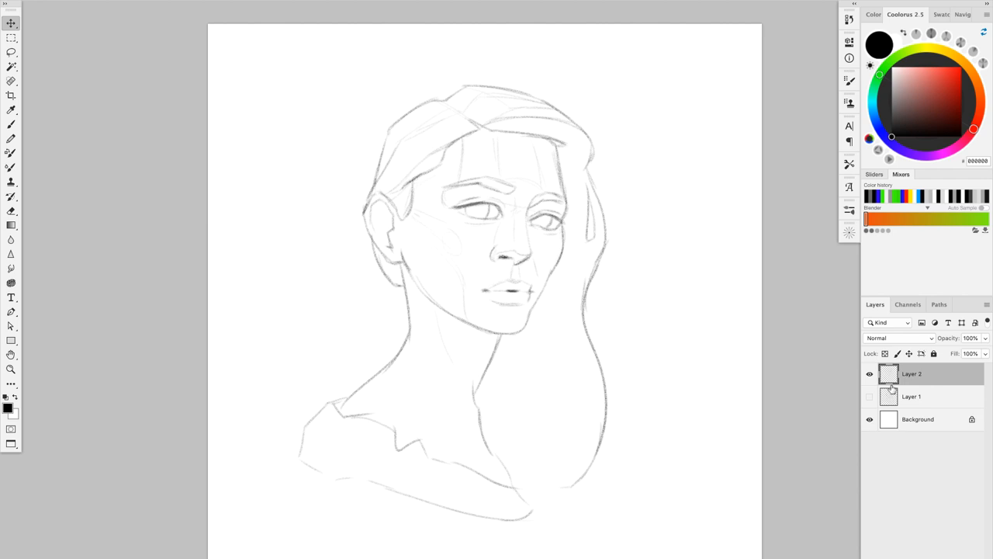
mouse_move(888, 394)
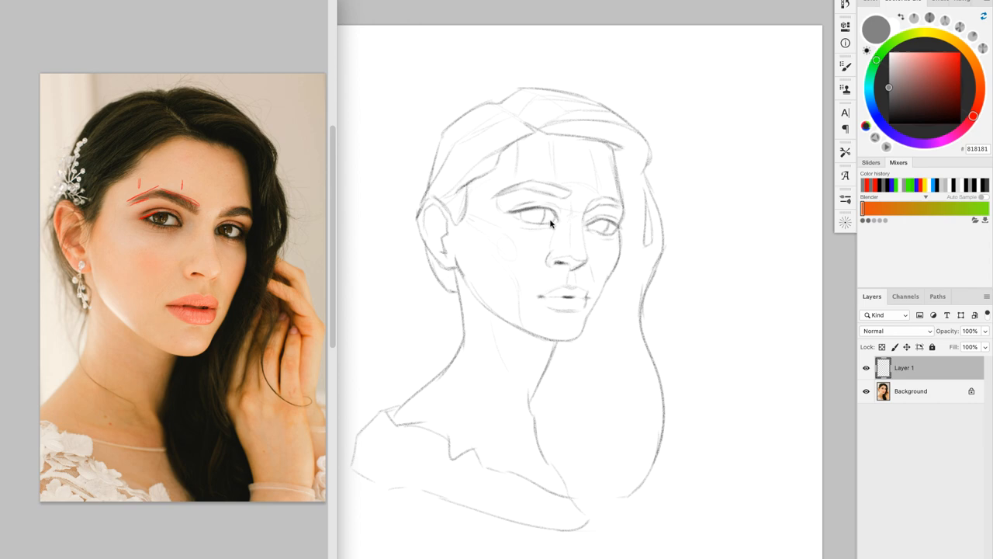
mouse_move(584, 255)
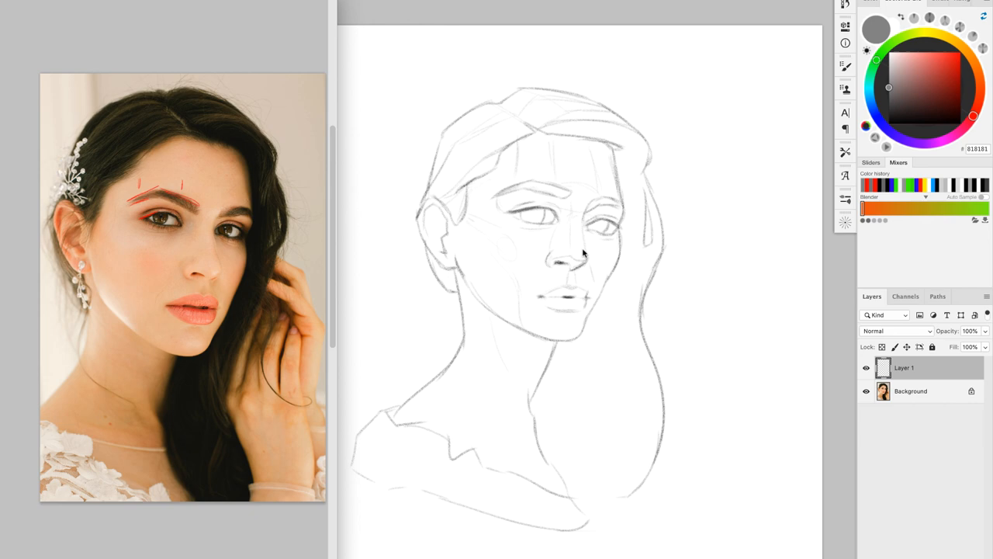